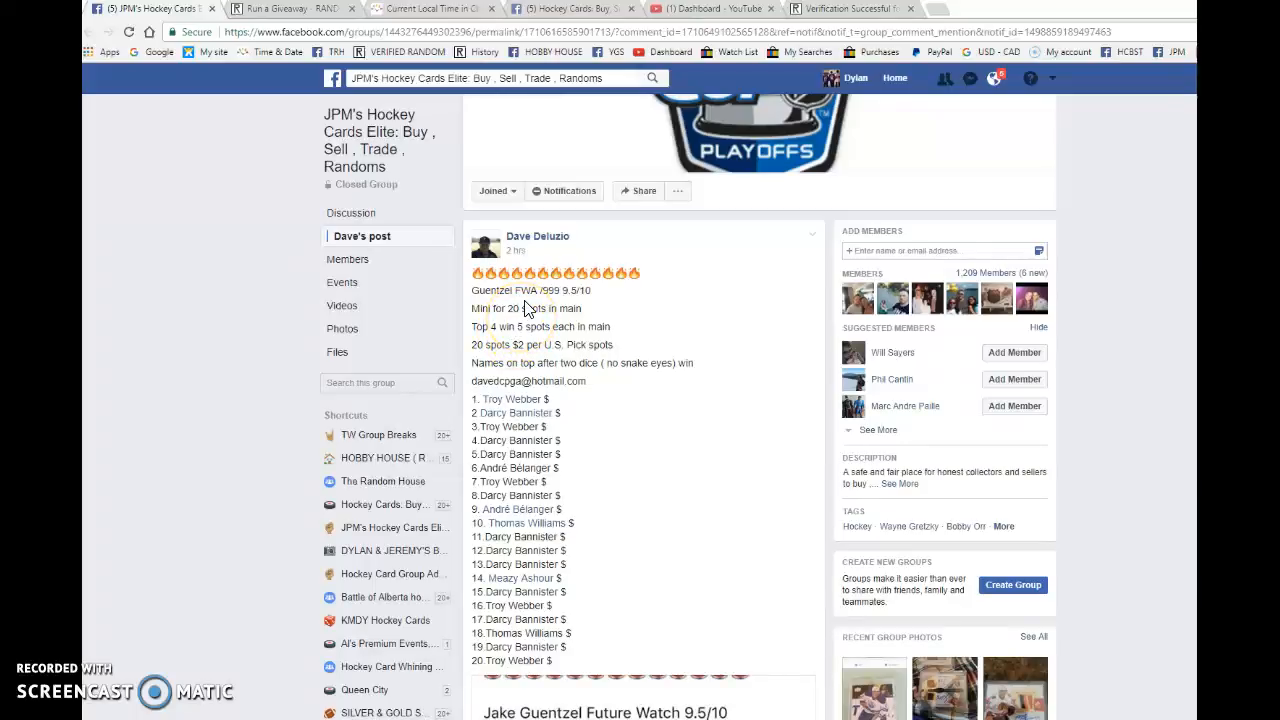
Review the Facebook post's 20 entries and dice rule, then switch to the RANDOM.ORG giveaway form.
scroll(down, 3)
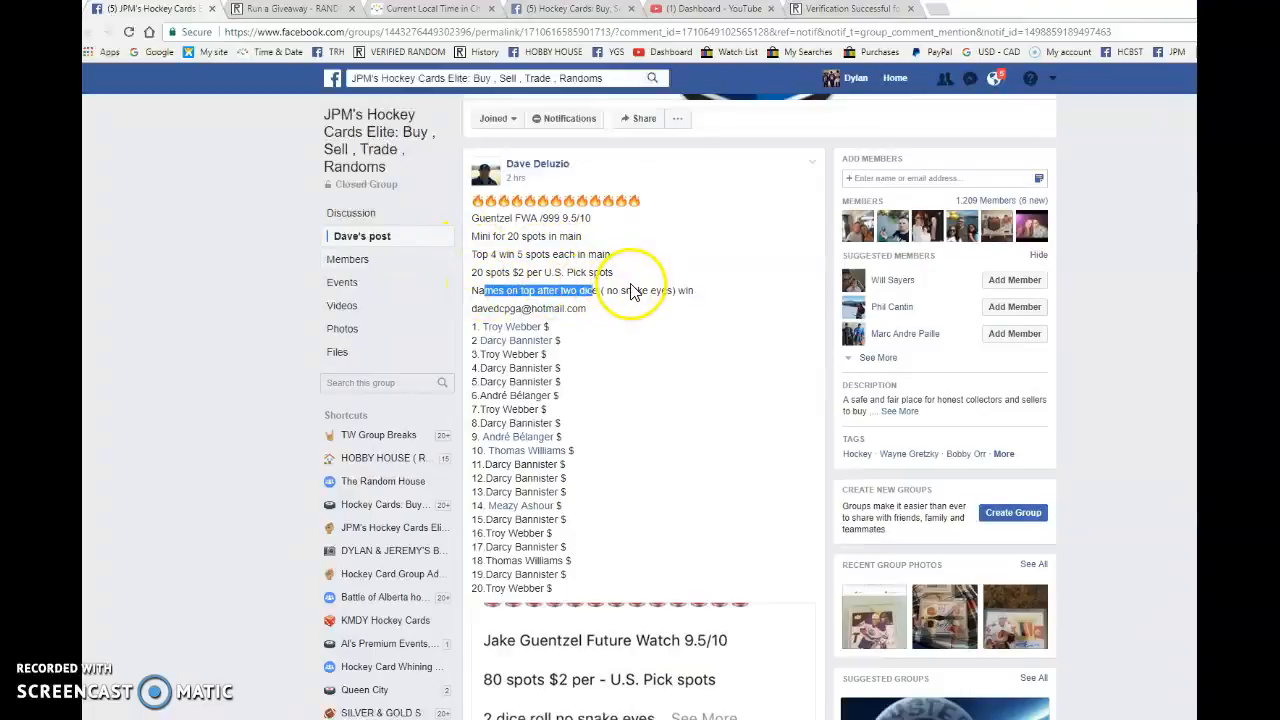
click(290, 8)
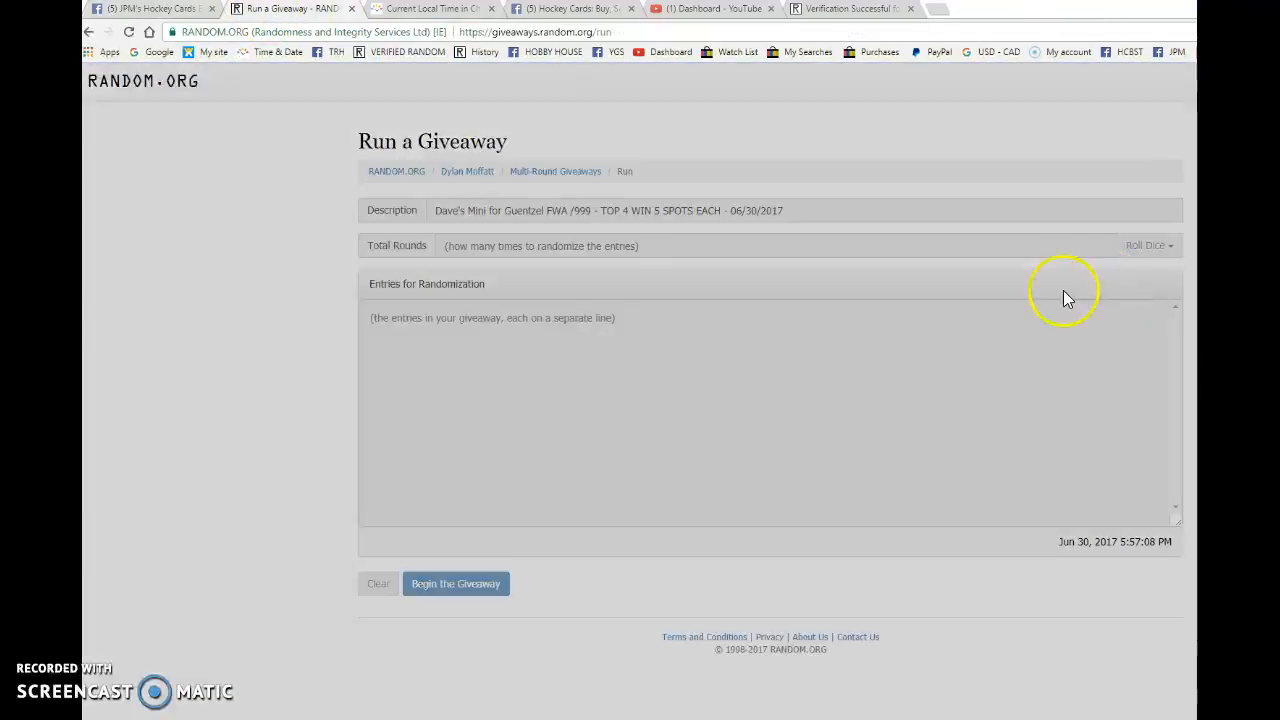
Roll two dice to set the giveaway's total rounds to 5 and accept the result.
click(1148, 244)
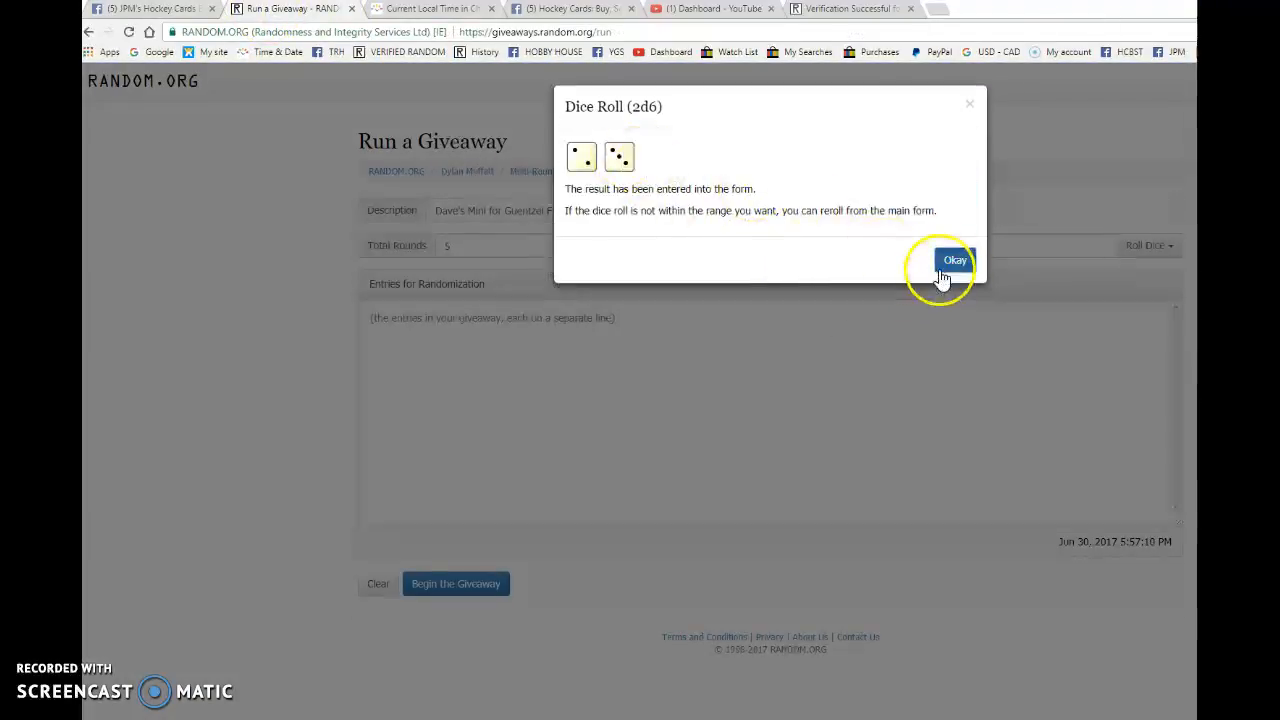
click(954, 260)
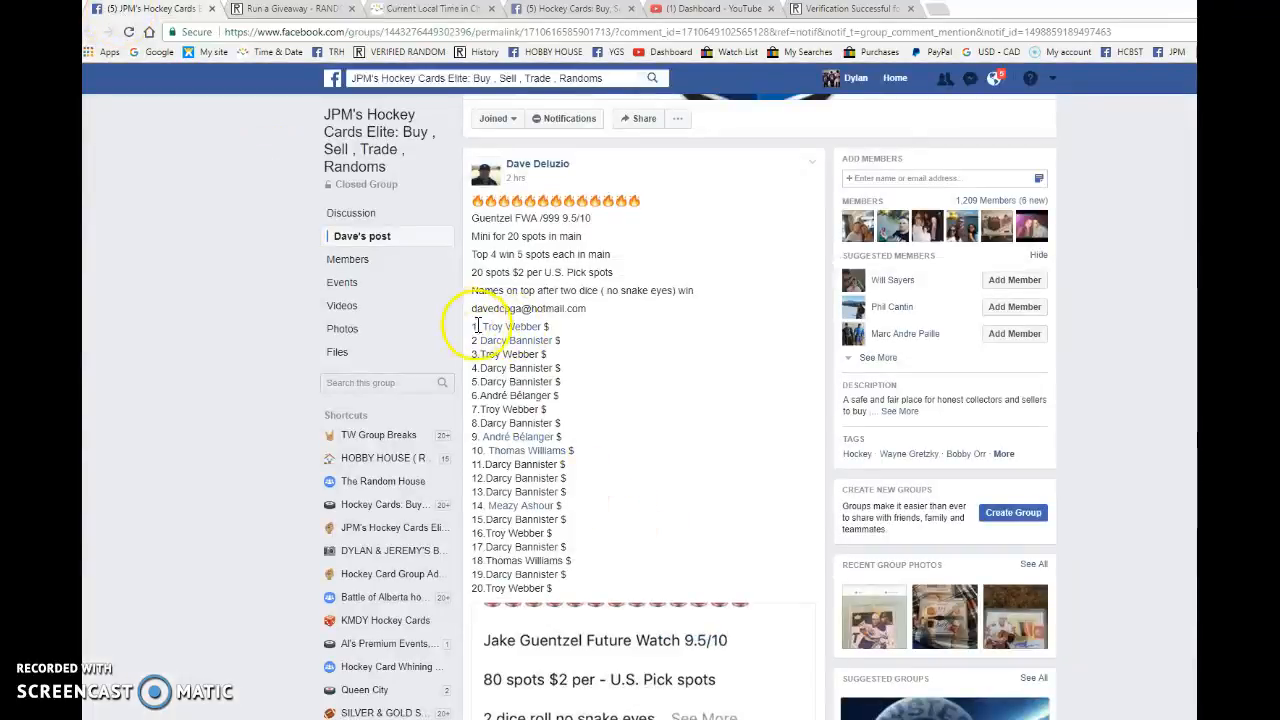
scroll(down, 3)
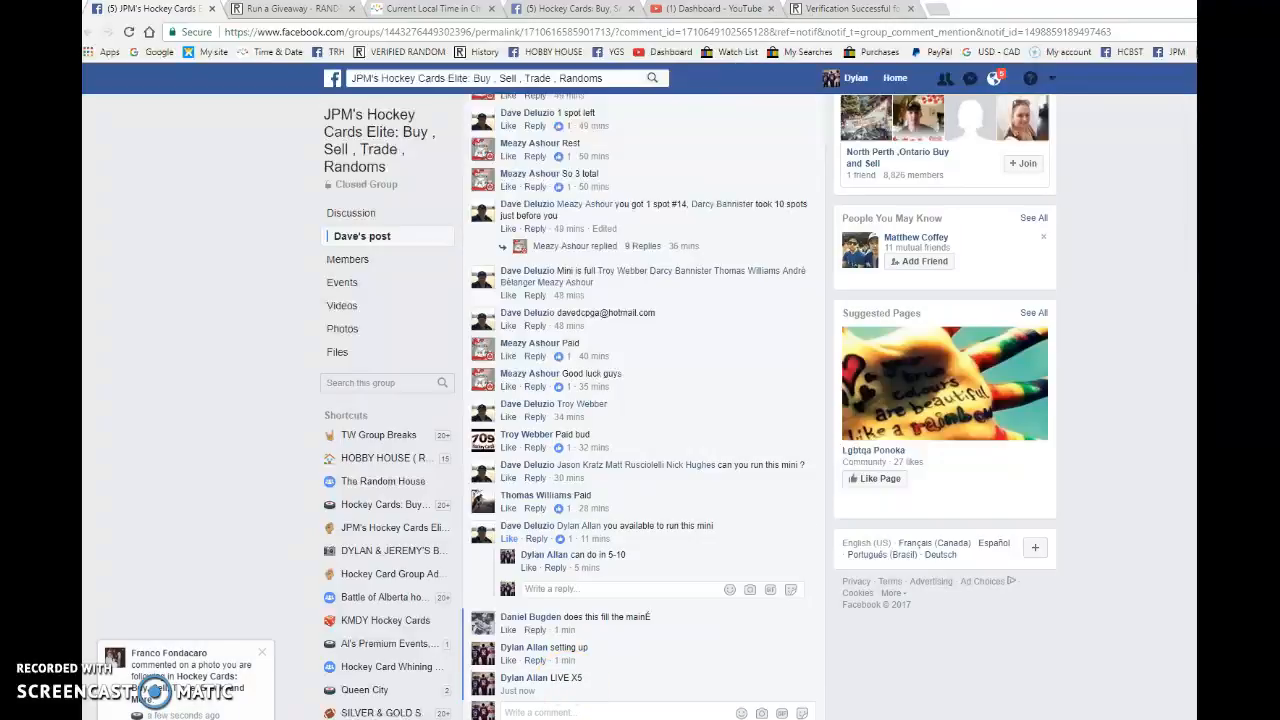
Begin the giveaway with the 20 entries and randomize through the successive rounds.
click(290, 8)
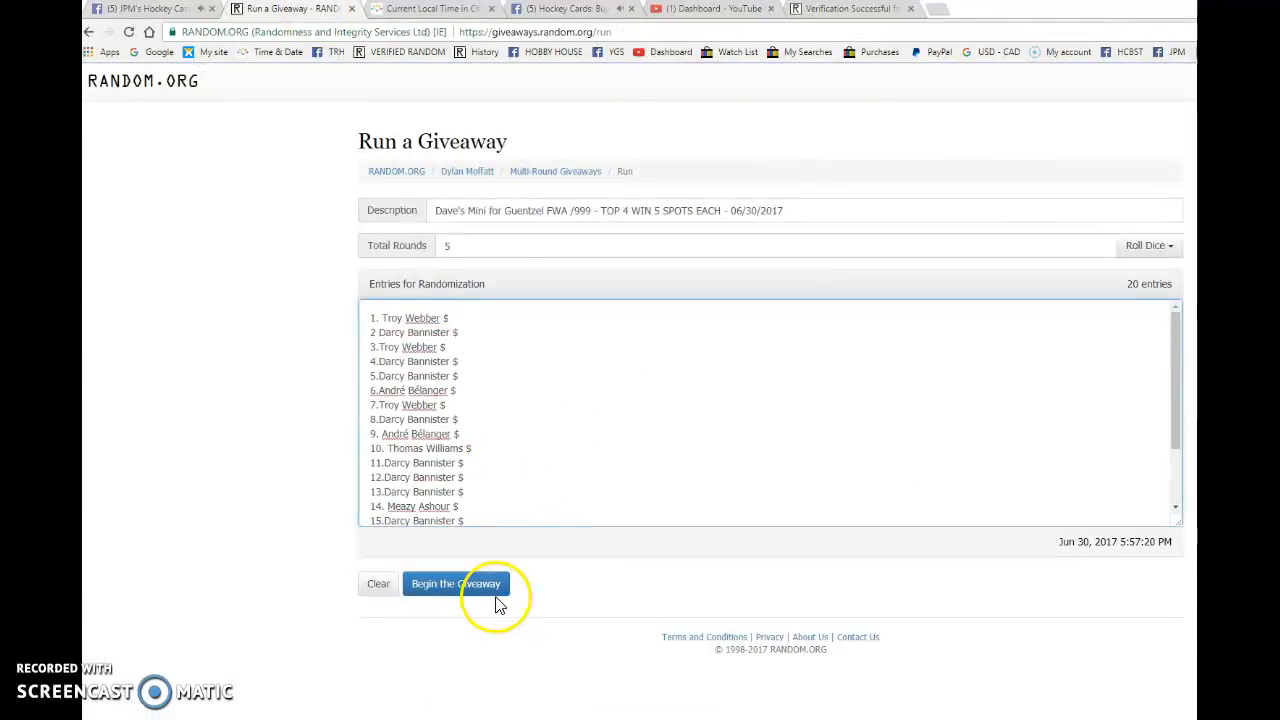
click(456, 584)
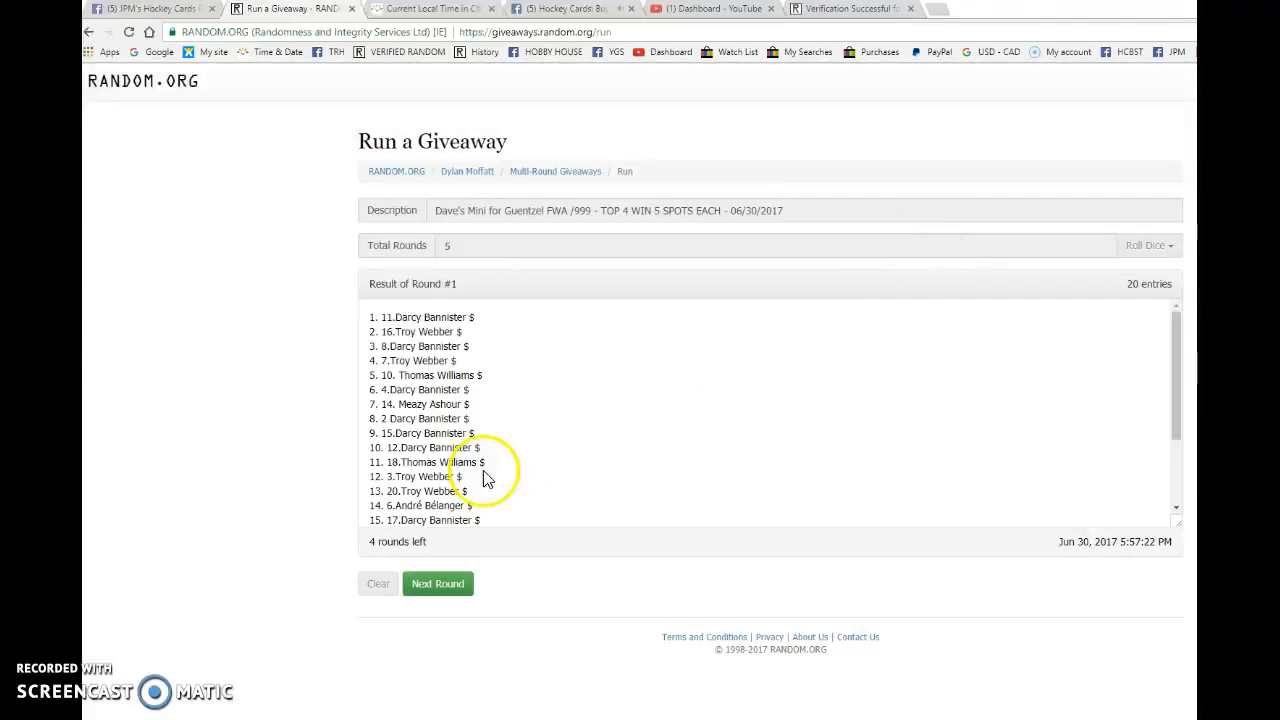
click(436, 584)
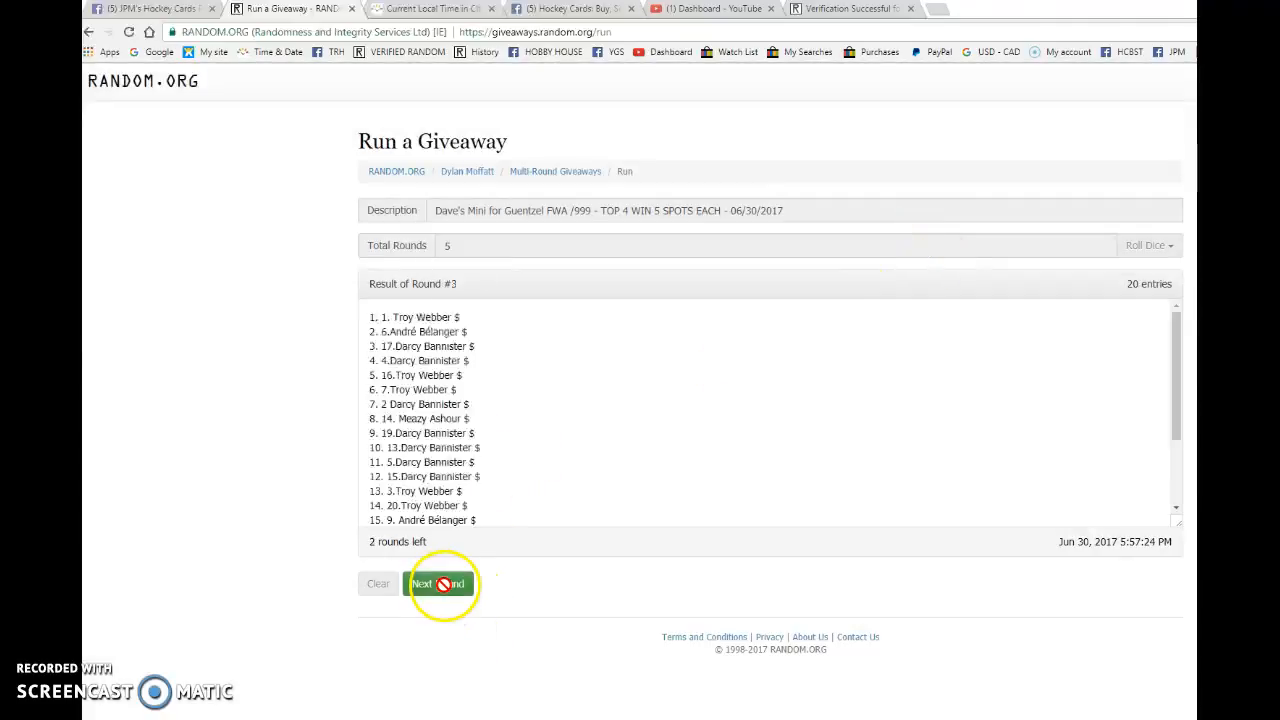
click(440, 584)
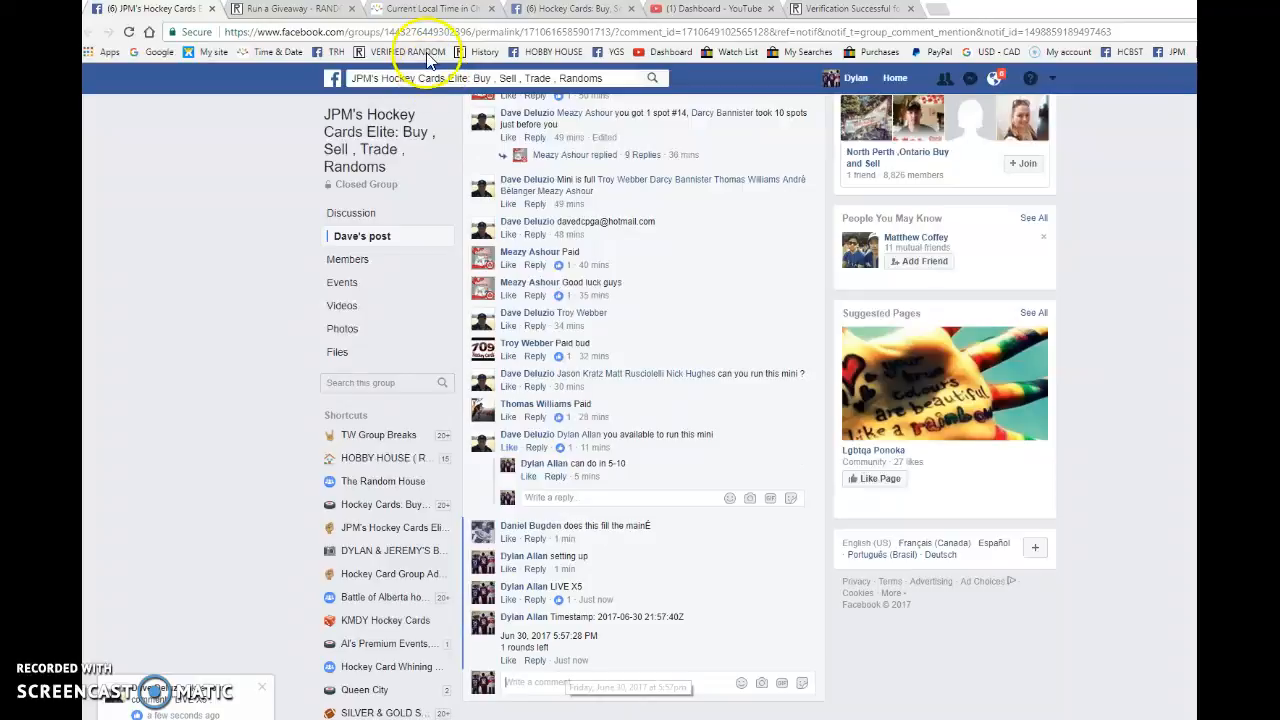
Run the final round, then share the top four, timestamp and verification code on Facebook.
click(290, 8)
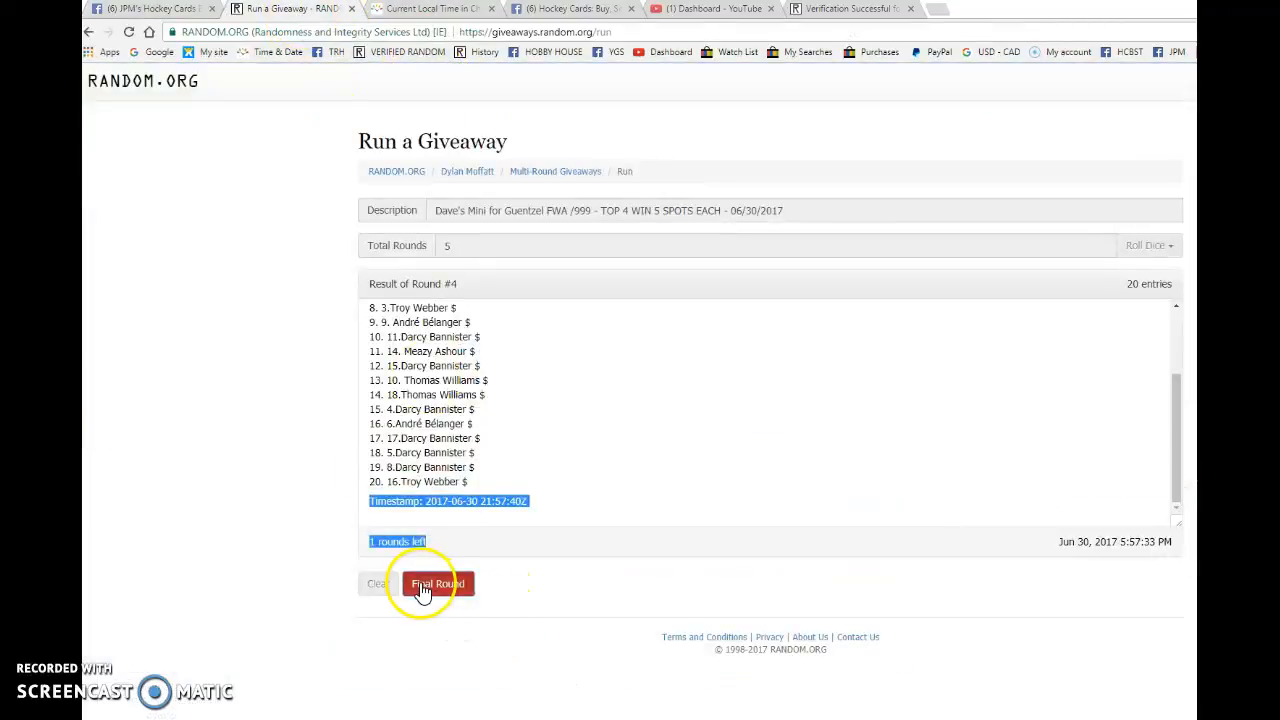
click(436, 584)
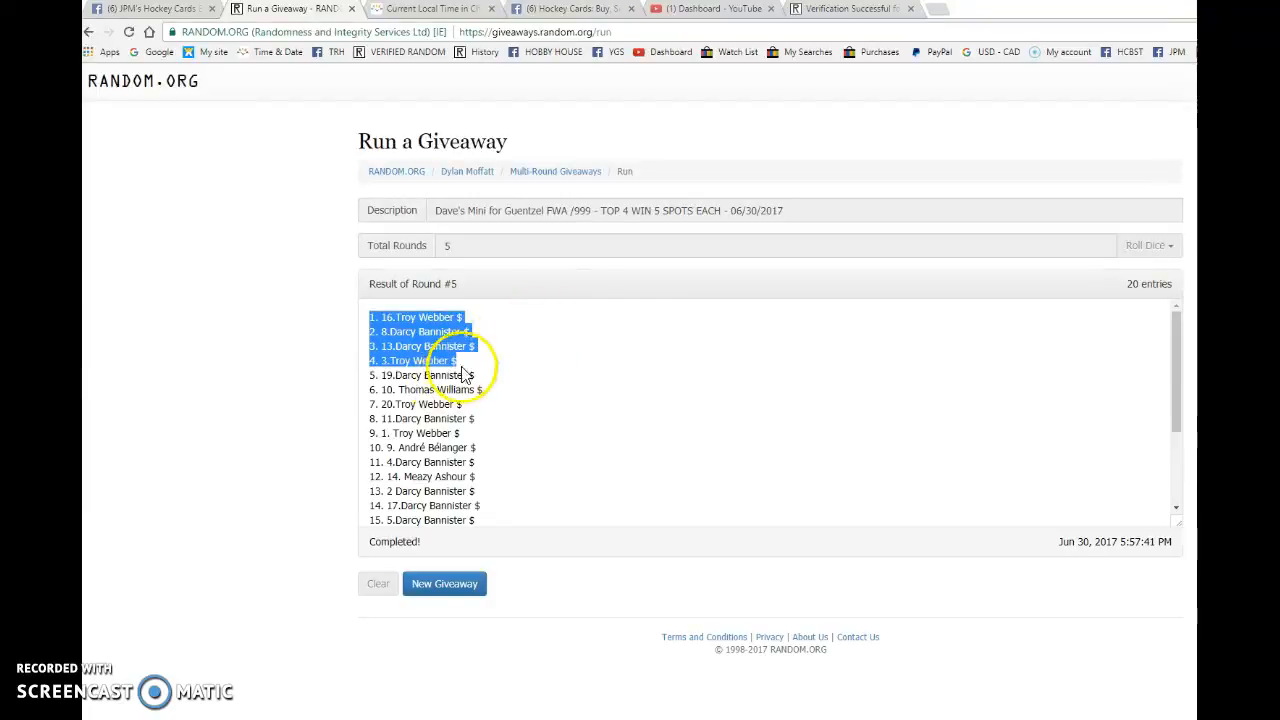
scroll(down, 3)
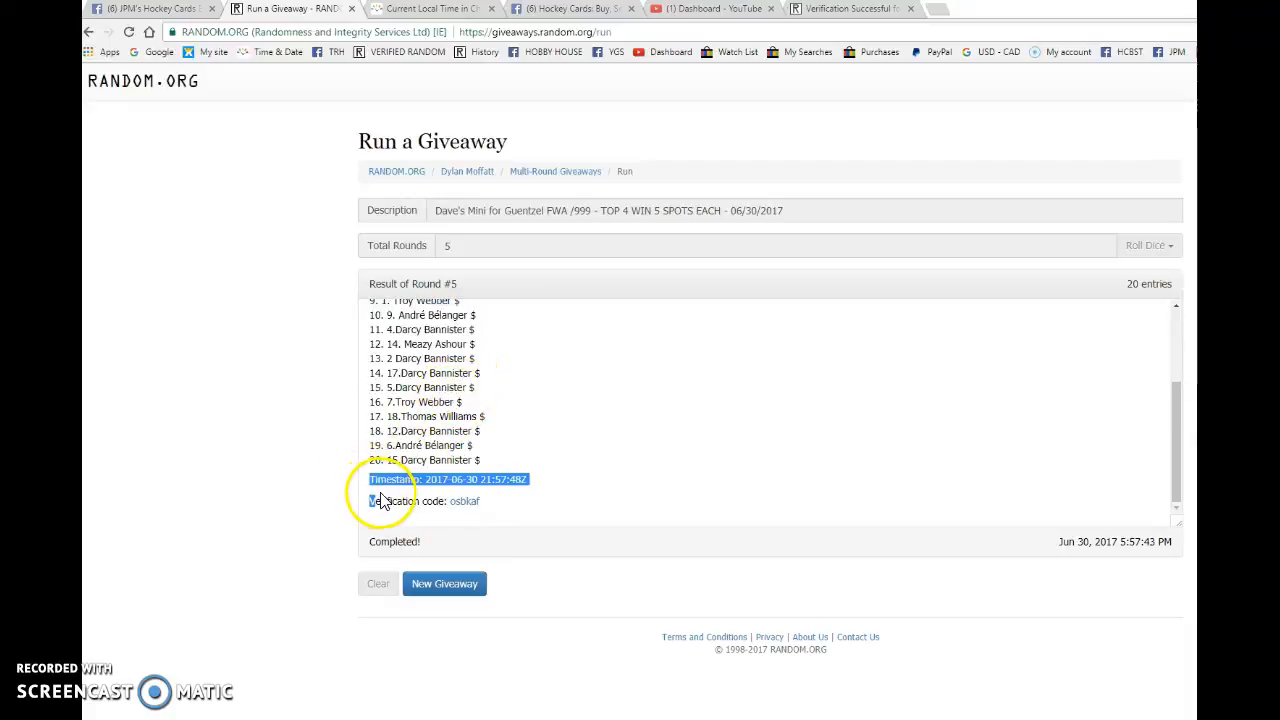
click(150, 8)
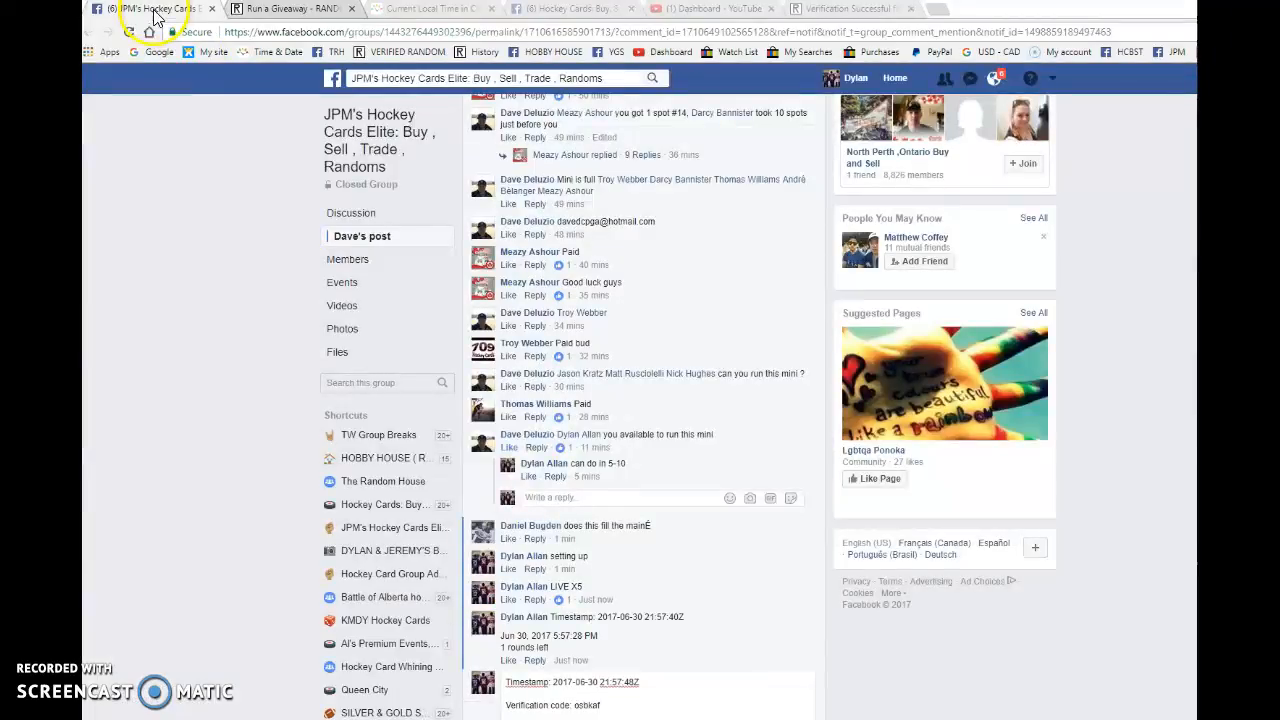